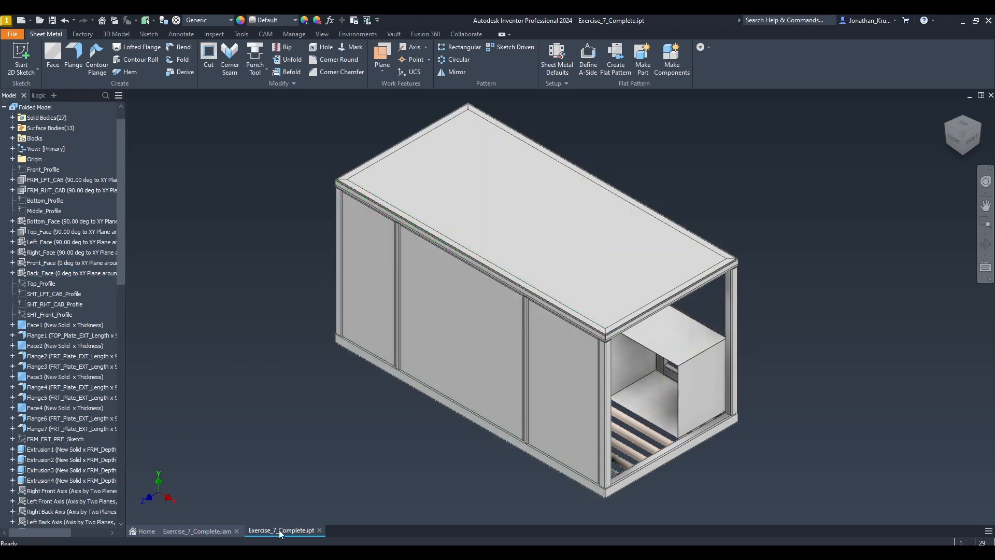
mouse_move(15, 35)
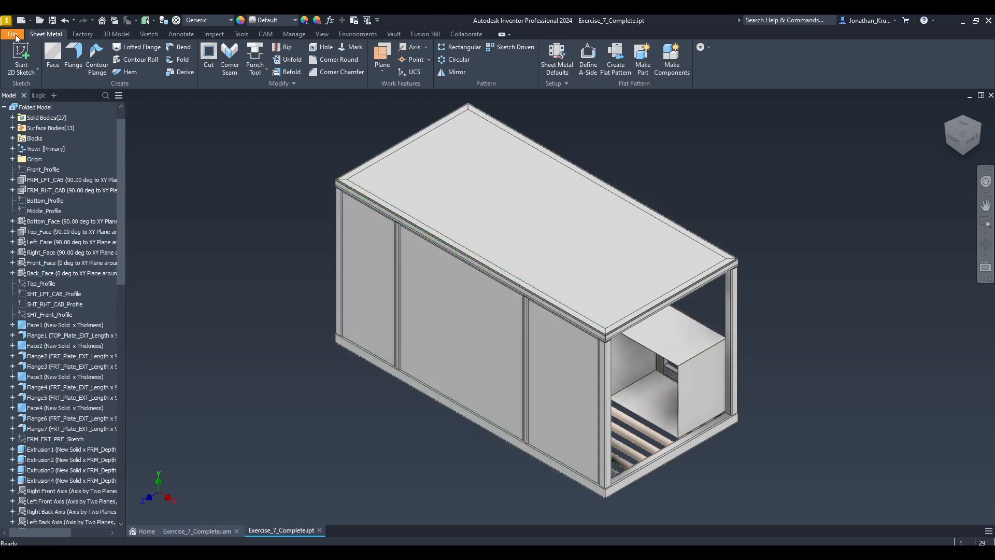
Start Pack and Go for the part, search its referenced files, then cancel without packing.
left_click(12, 34)
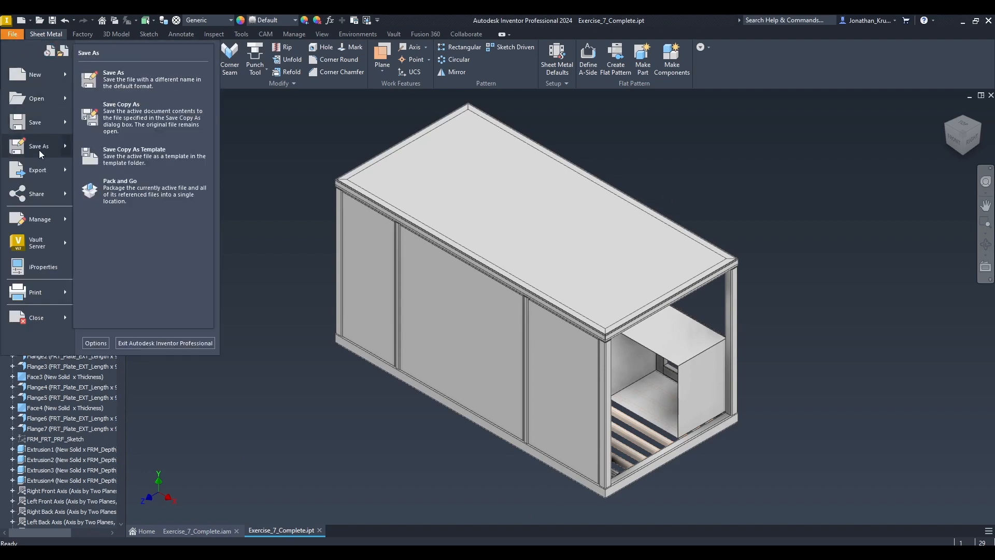
left_click(120, 190)
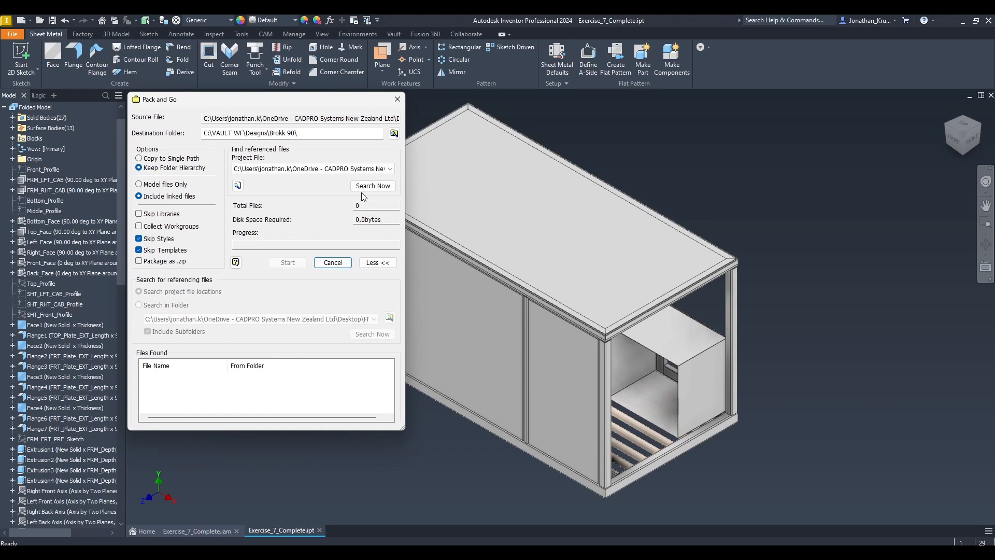
left_click(373, 186)
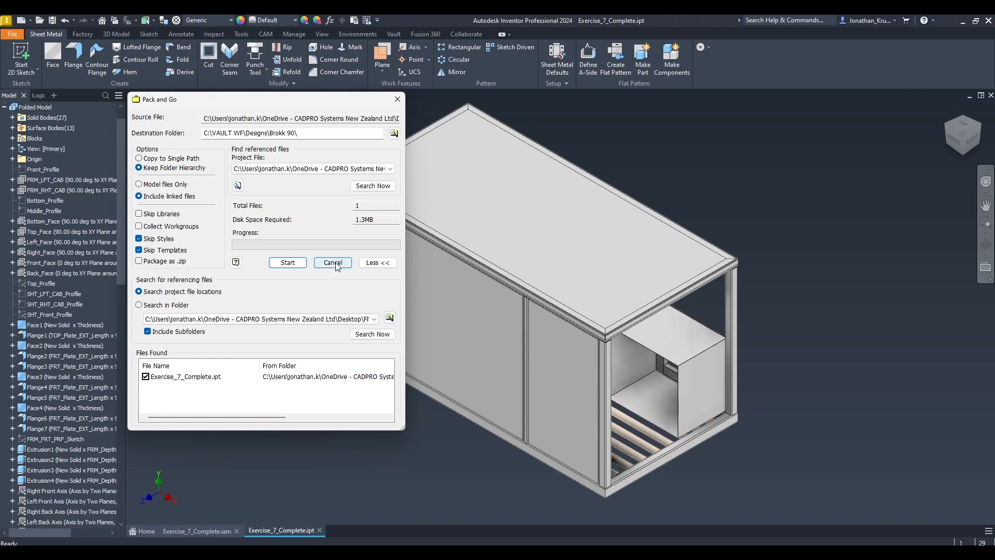
left_click(333, 262)
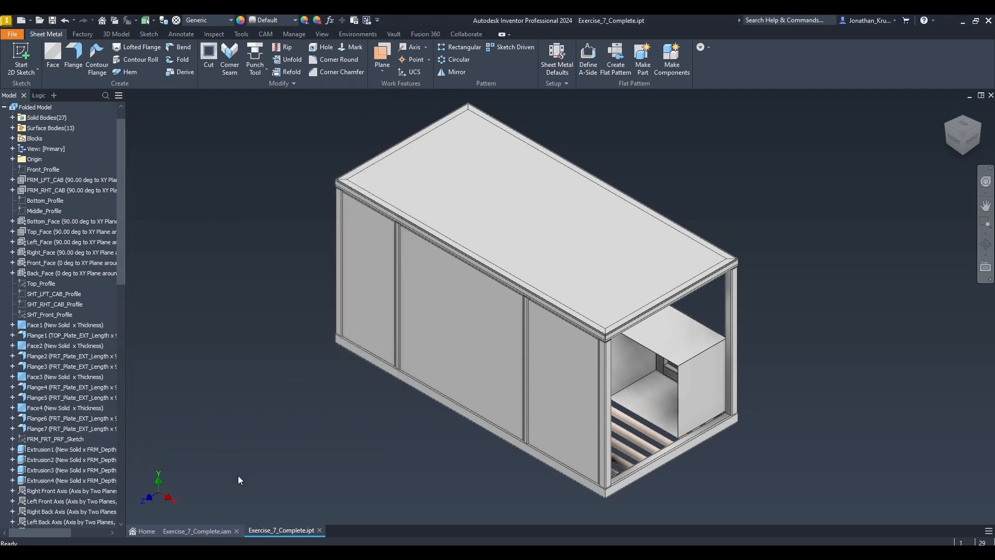
Make Exercise_7_Complete.iam the active document and bring up its Save As options.
left_click(197, 531)
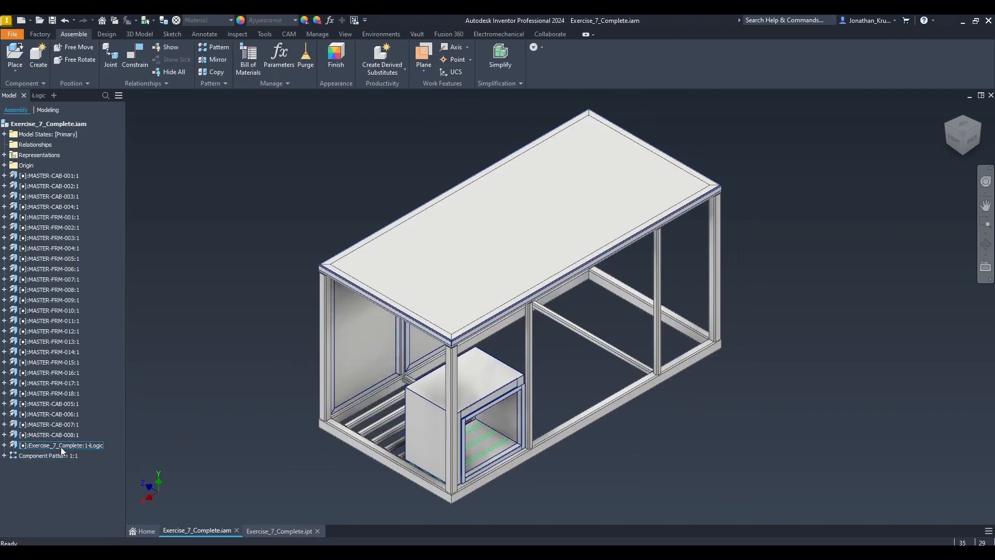
left_click(63, 446)
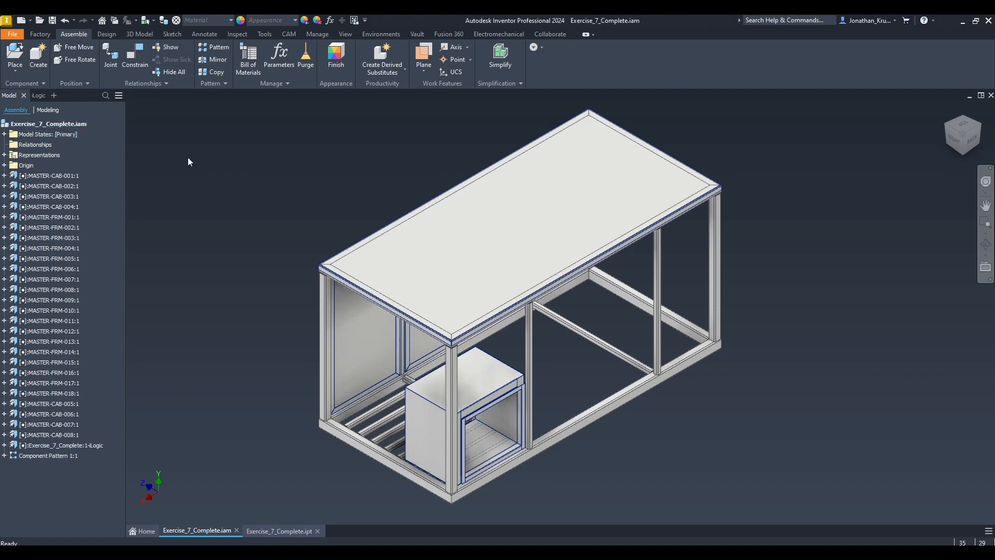
left_click(63, 446)
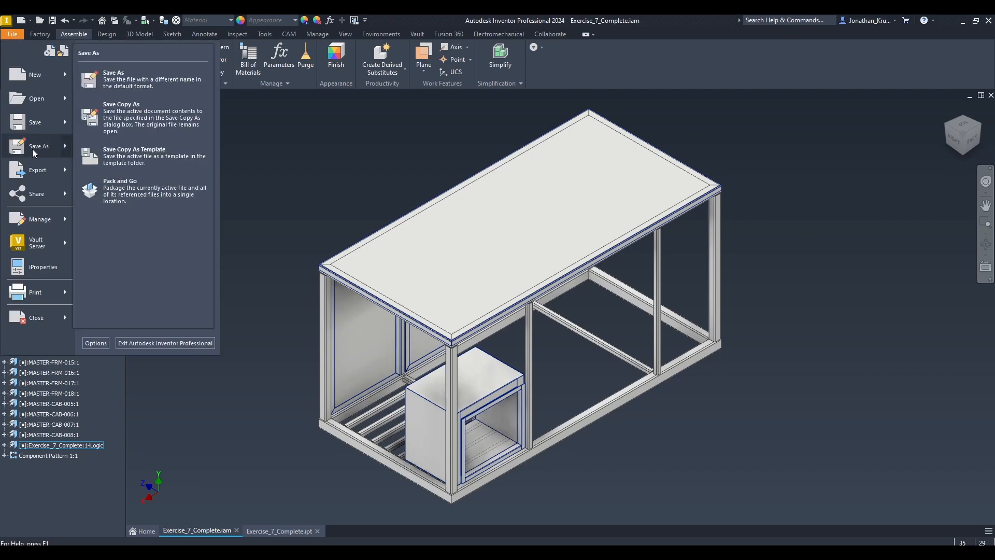
Start Pack and Go for the assembly and browse the Exercise_7 Assembly, Drawings and Pres folders.
left_click(120, 191)
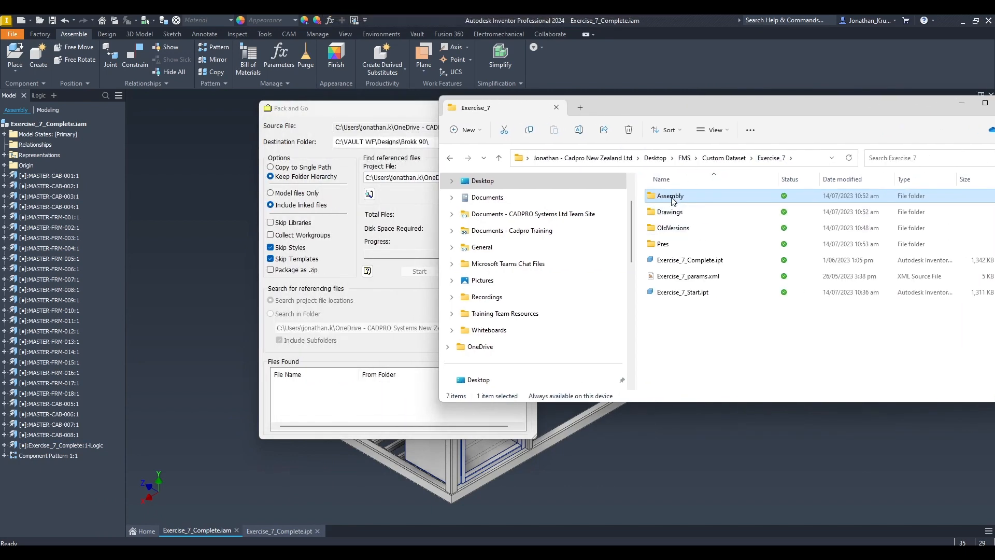
left_click(671, 211)
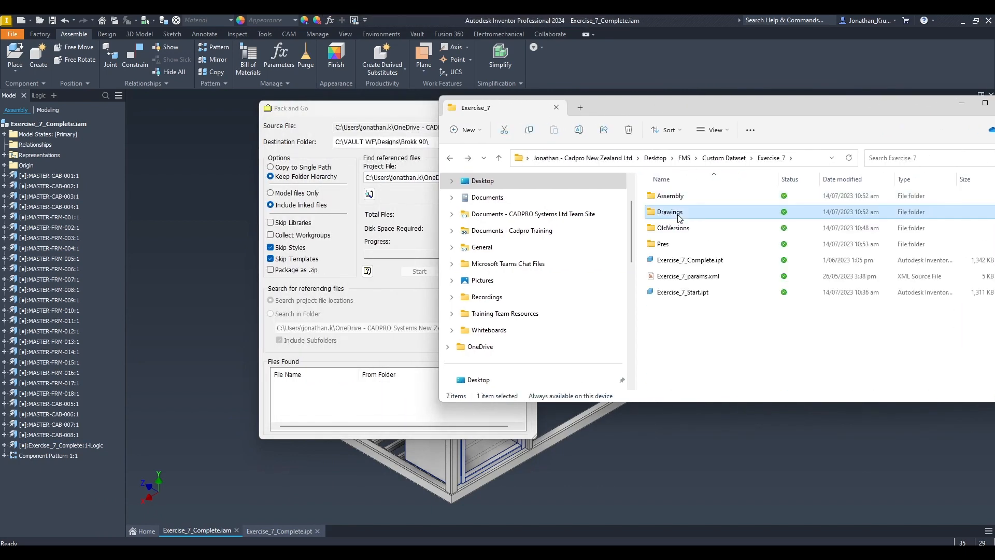
left_click(662, 244)
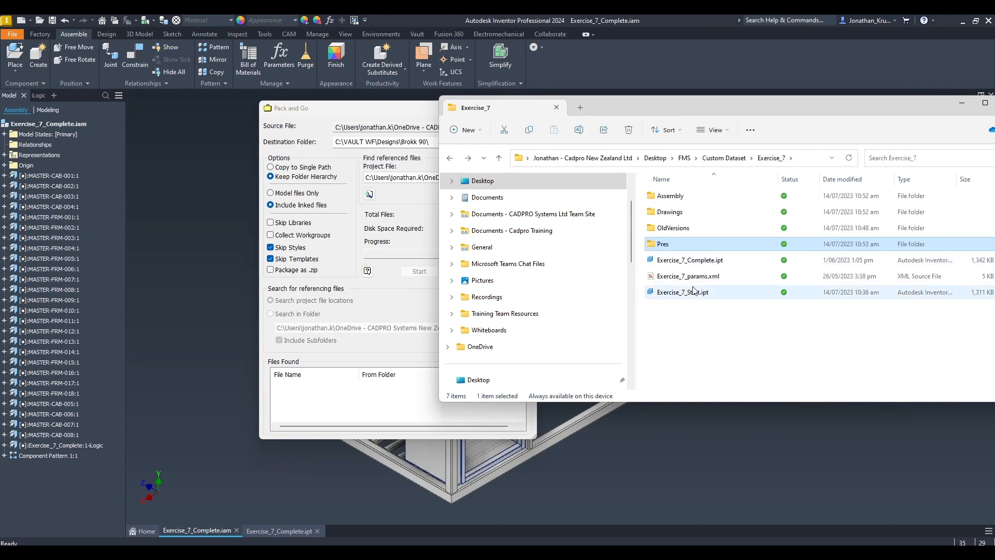
left_click(690, 259)
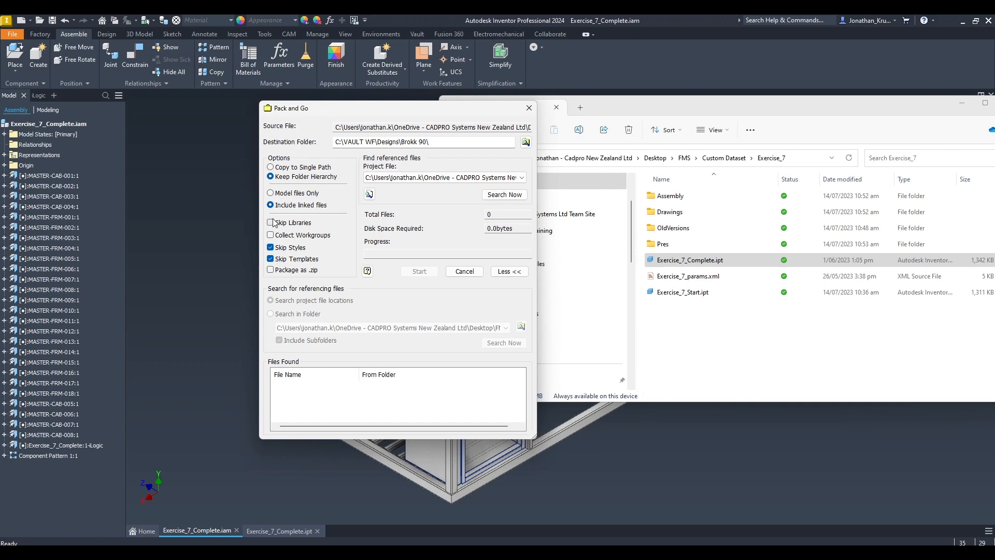
left_click(269, 222)
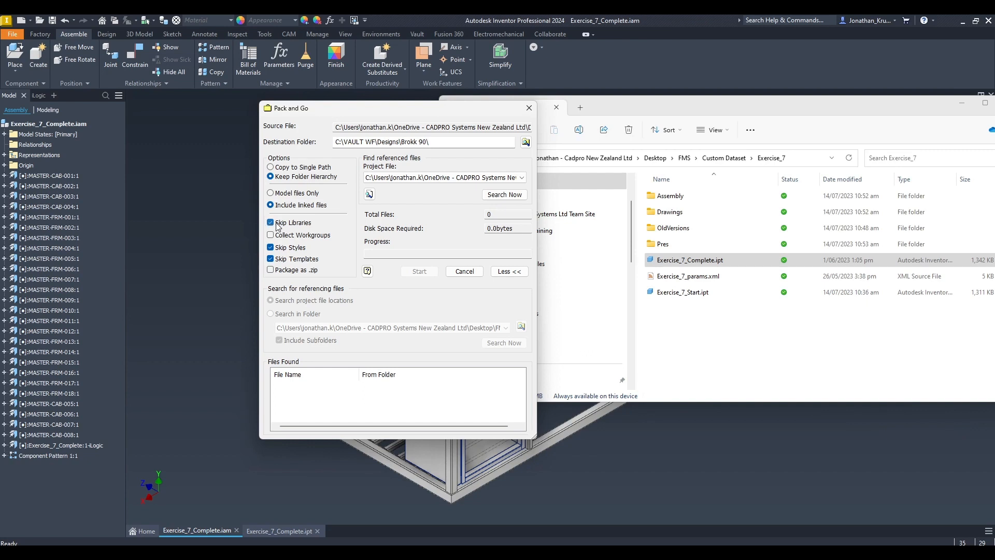
left_click(269, 221)
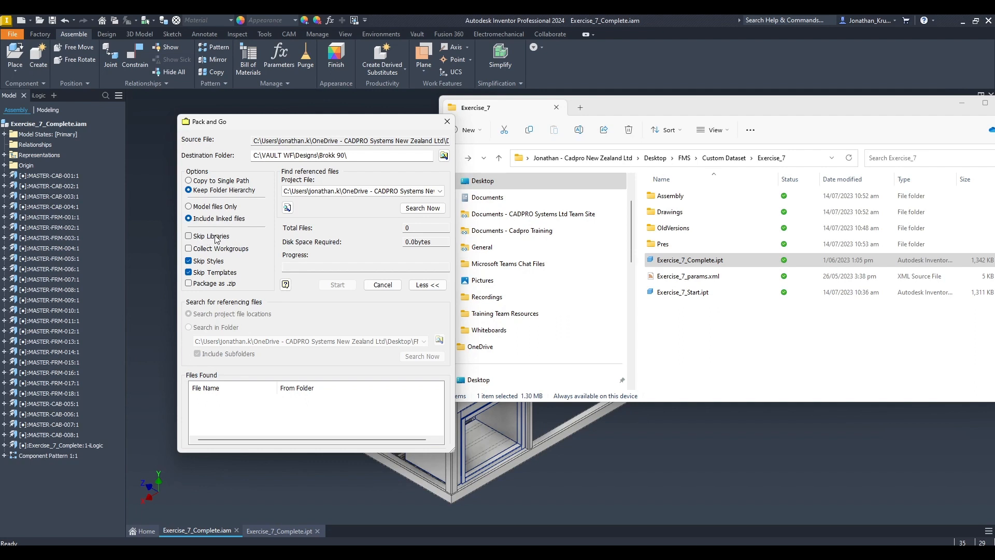
mouse_move(224, 240)
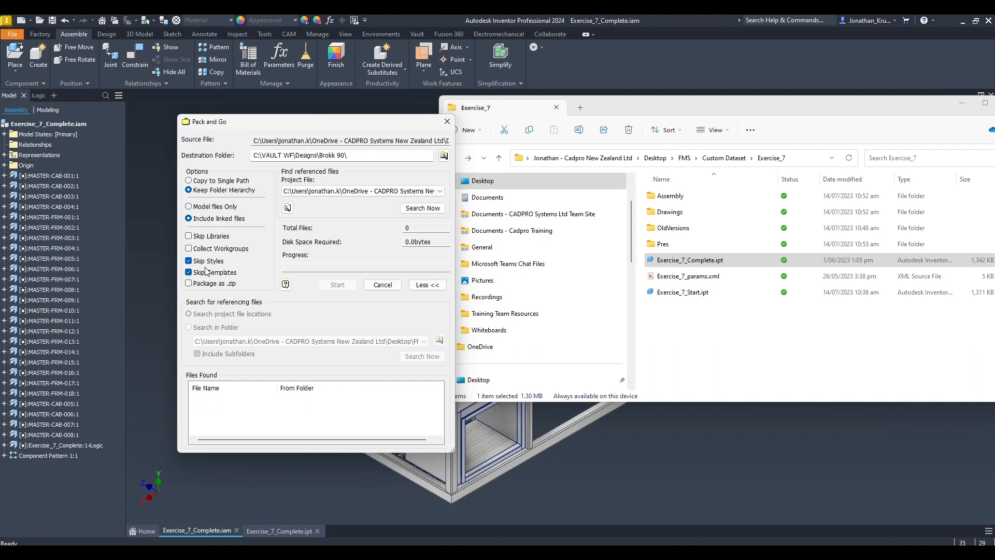
left_click(189, 271)
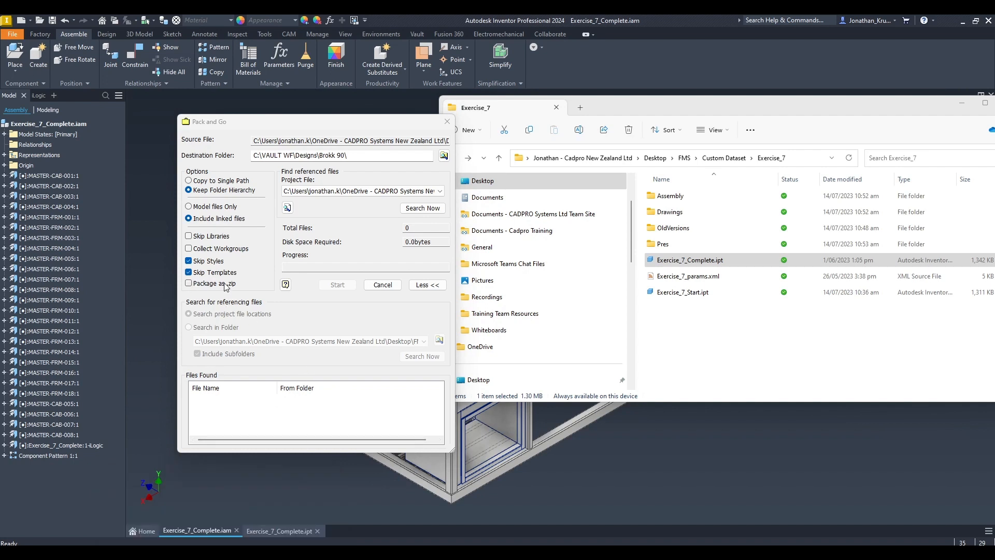
mouse_move(215, 288)
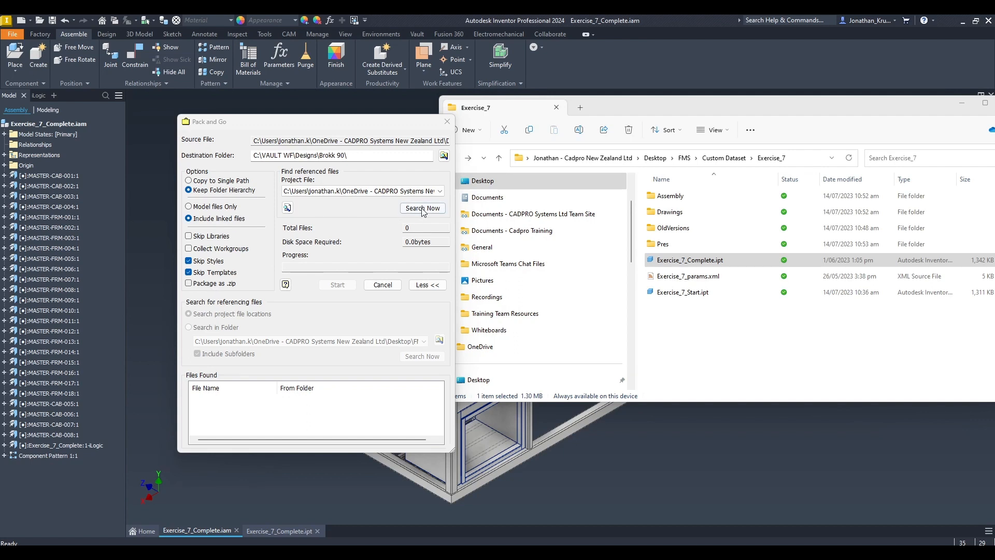
Search the assembly's references, finding 29 files (4.7 MB), and toggle the extra search options.
left_click(423, 208)
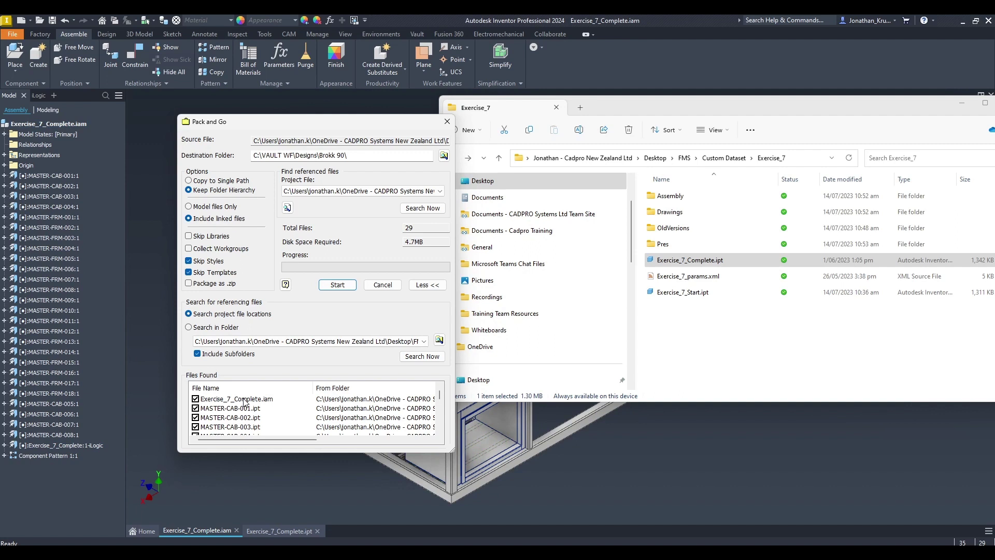
scroll("down", 3)
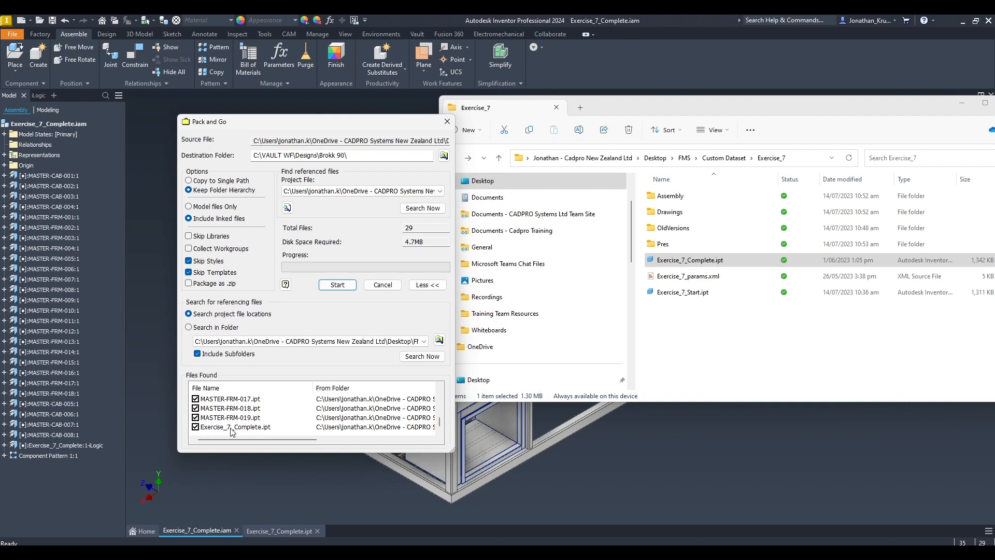
mouse_move(255, 432)
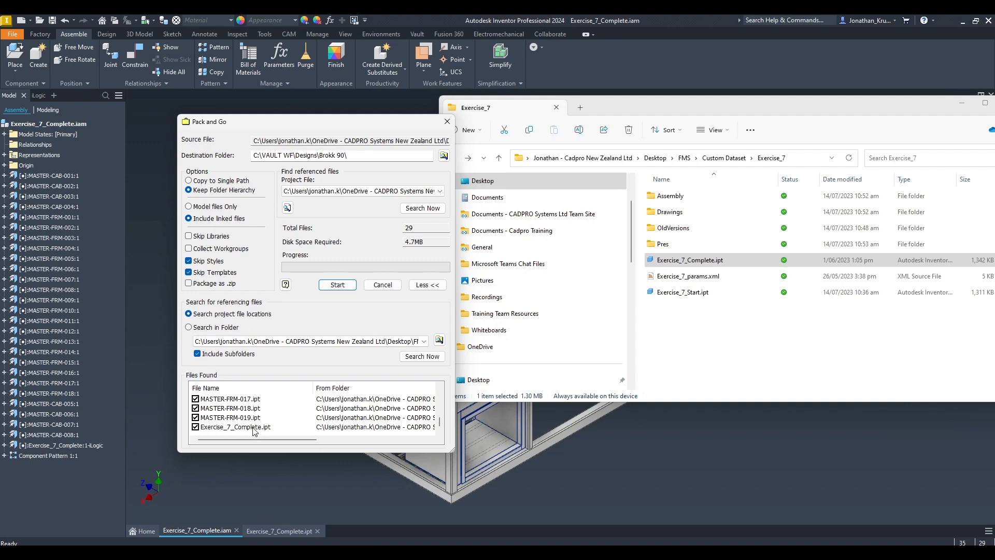
left_click(427, 284)
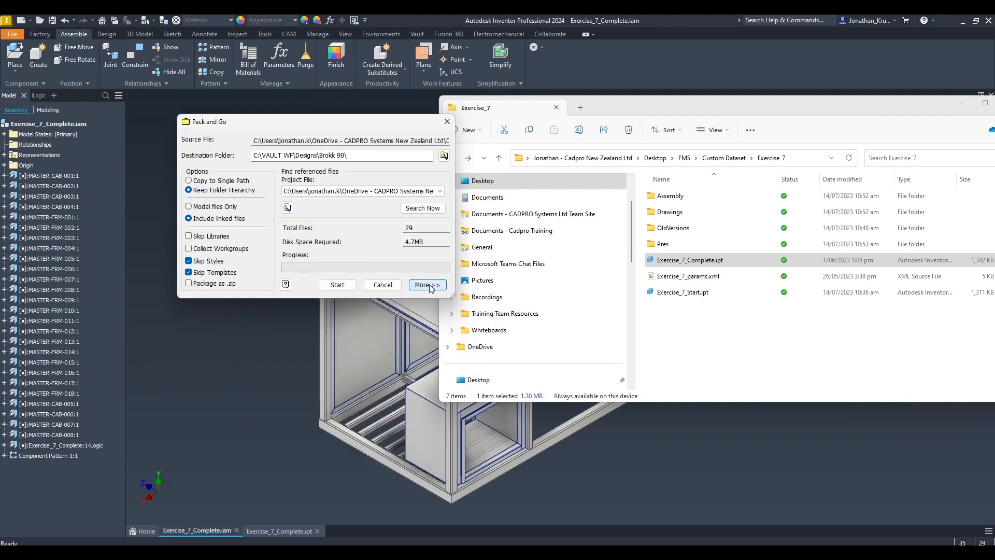
mouse_move(418, 296)
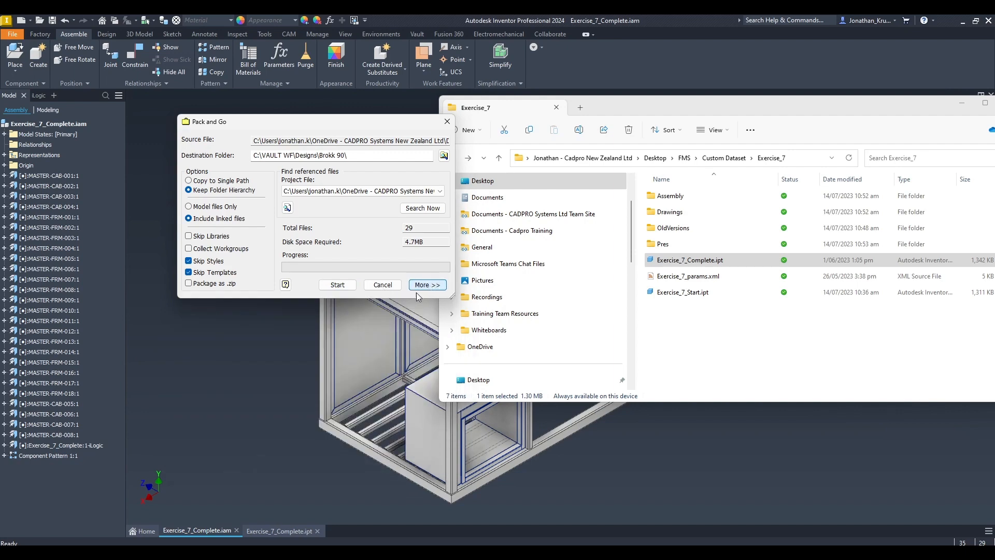
left_click(427, 284)
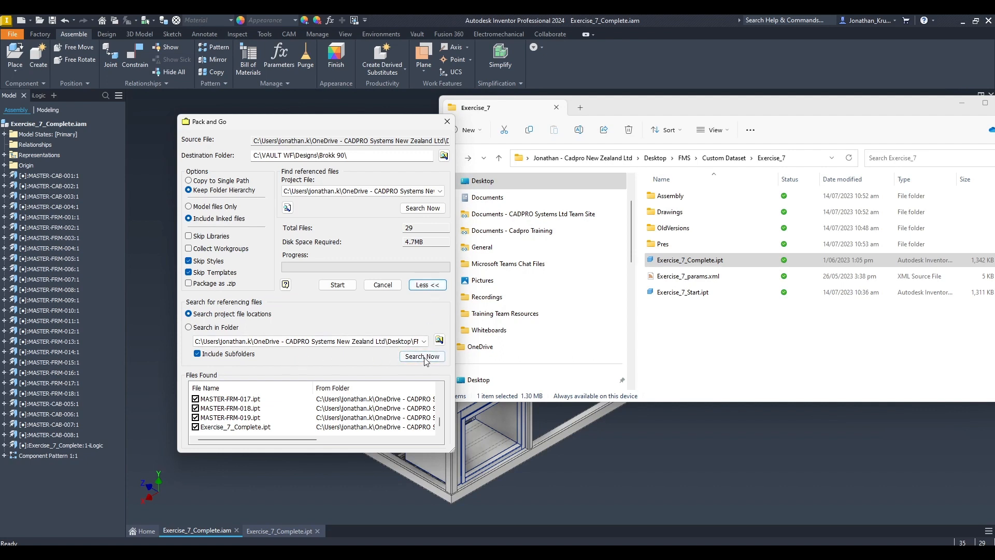
Find the four referencing drawing and presentation files and add them, reaching 33 files (6.4 MB).
left_click(422, 356)
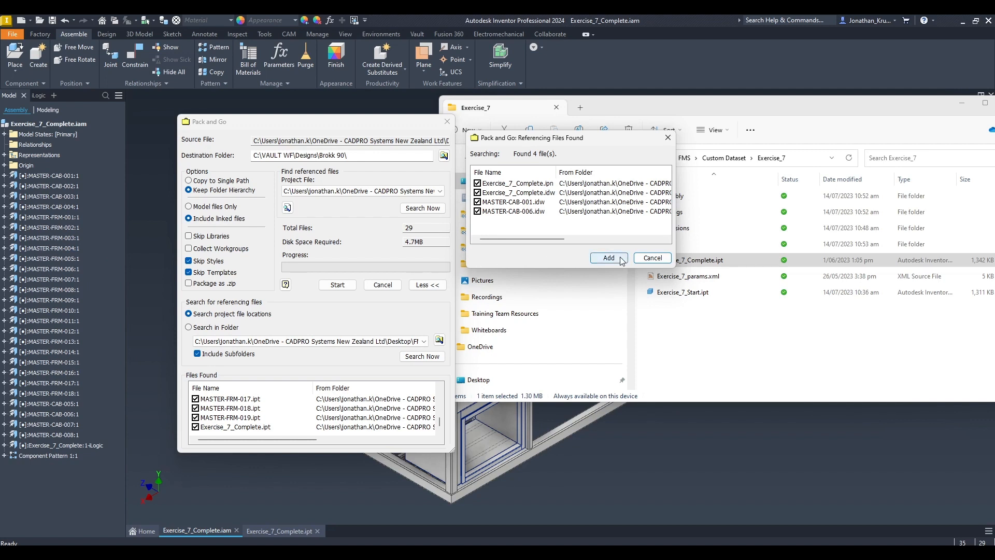
mouse_move(610, 259)
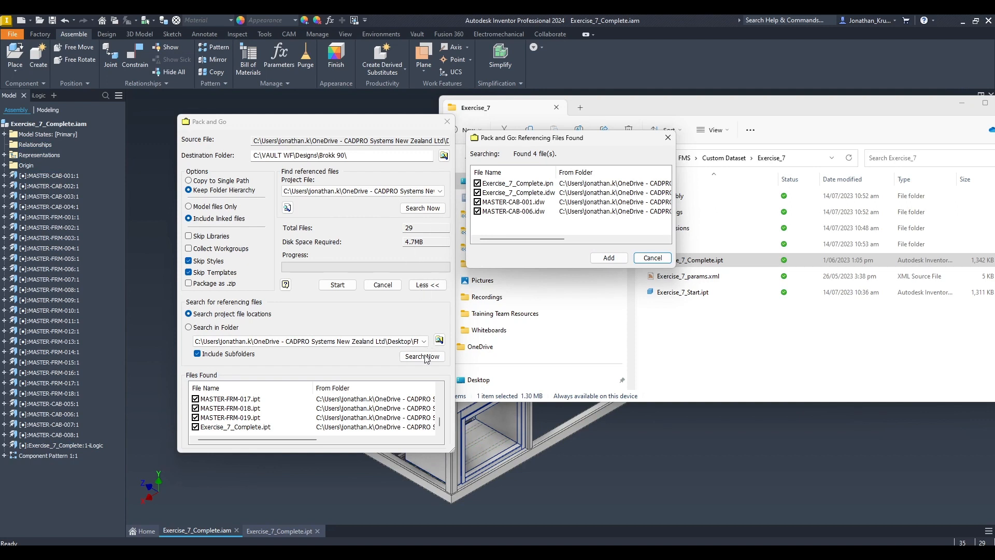
mouse_move(398, 343)
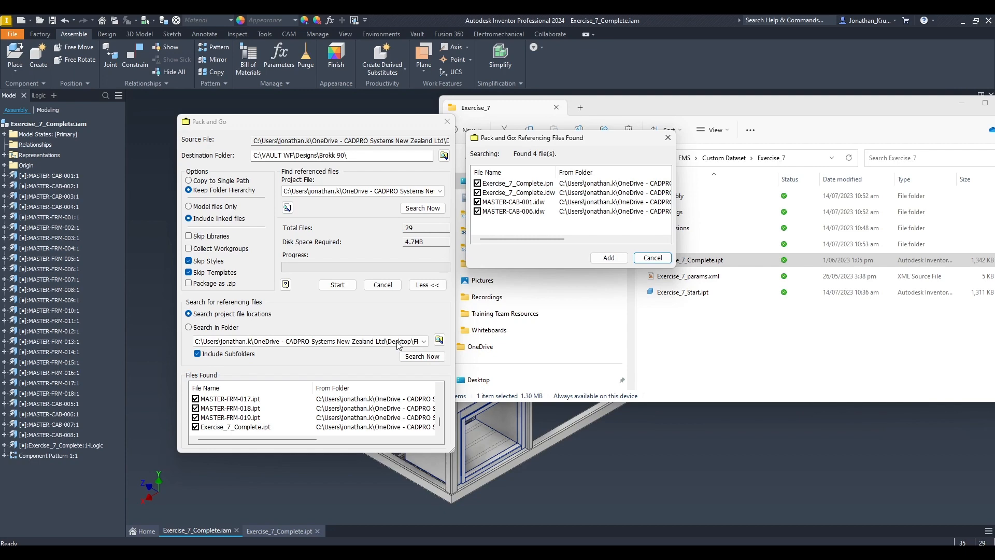
left_click(609, 256)
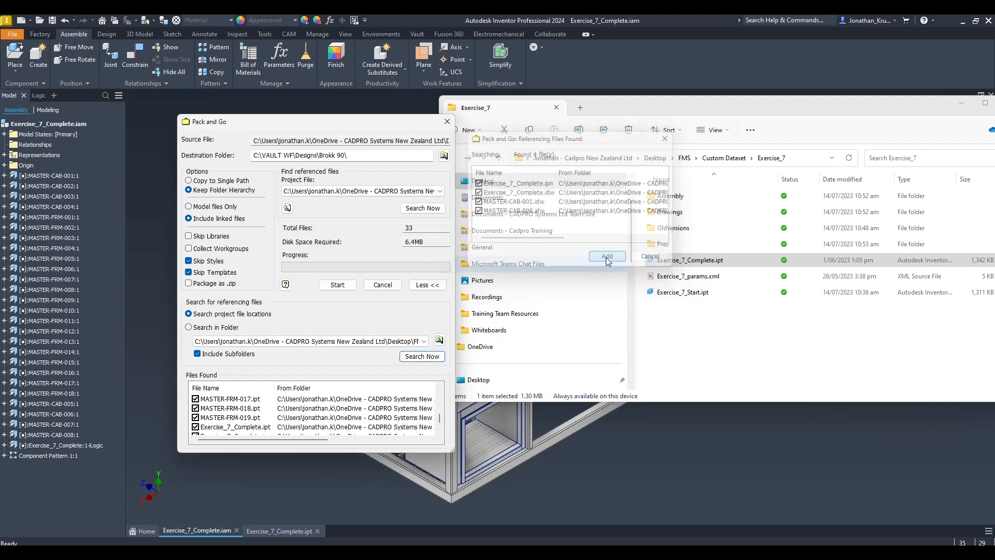
left_click(607, 256)
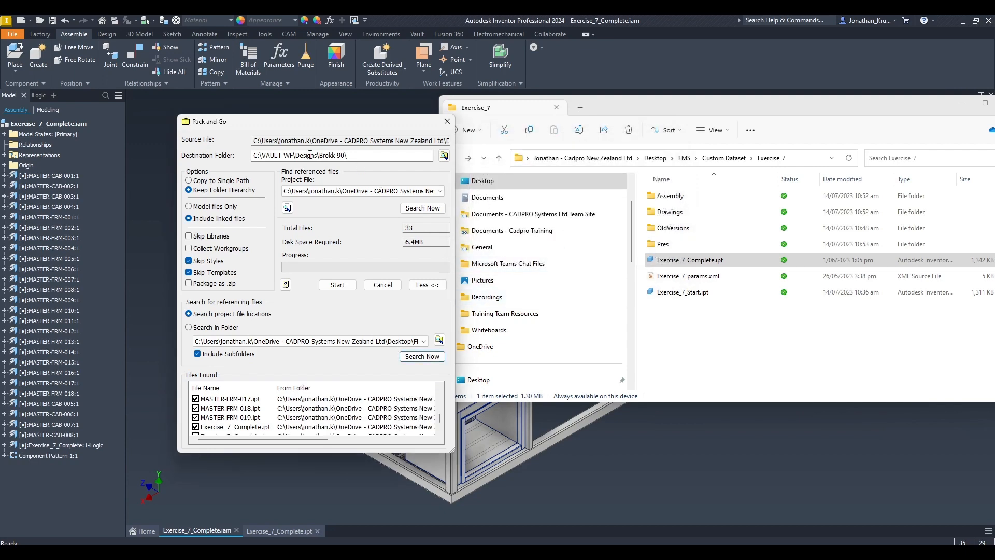
Set the destination to Desktop\P&G, start packing and confirm creating the new folder.
left_click(444, 155)
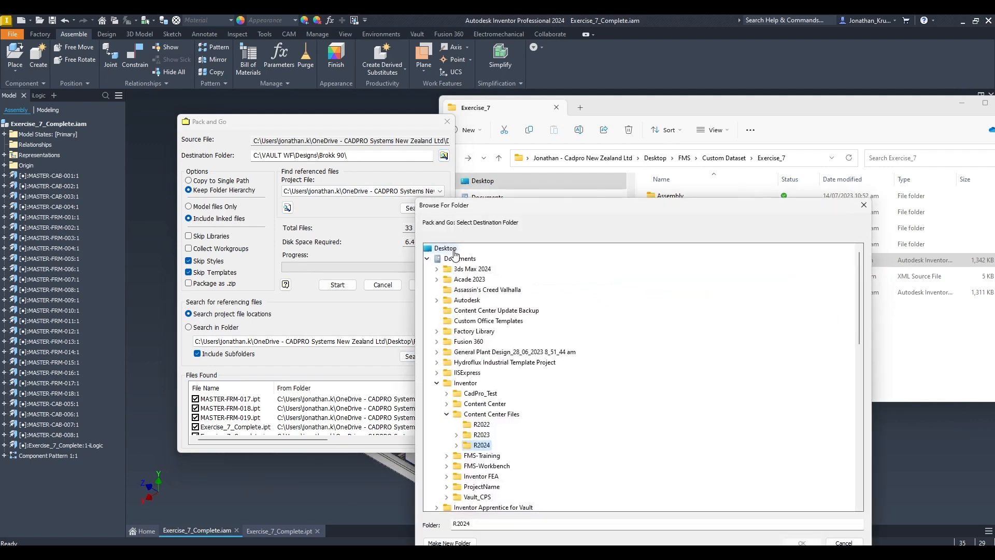
left_click(446, 247)
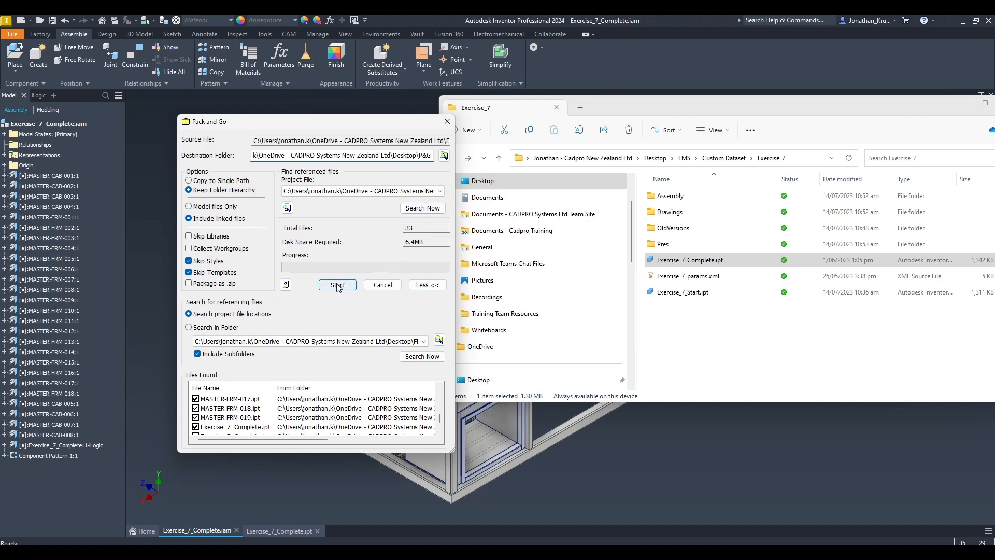
left_click(337, 285)
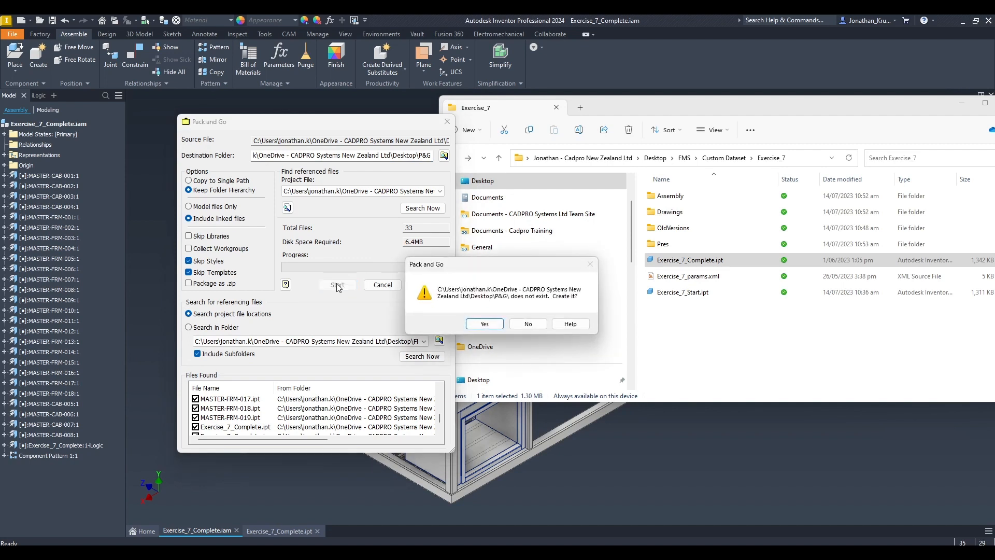
left_click(484, 324)
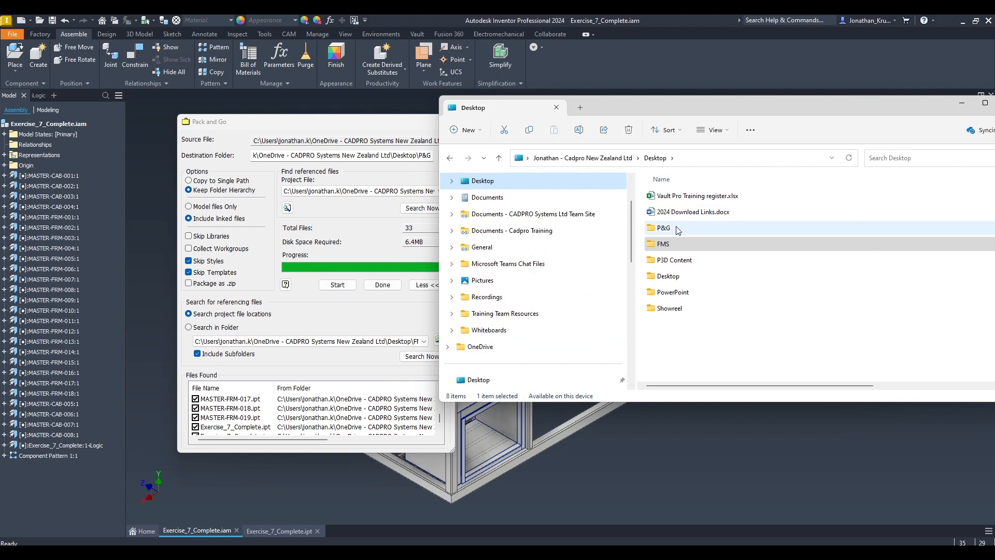
Inside the P&G folder, rename Exercise_7_Complete.ipj to 'P and Go Test 1.ipj'.
left_click(663, 227)
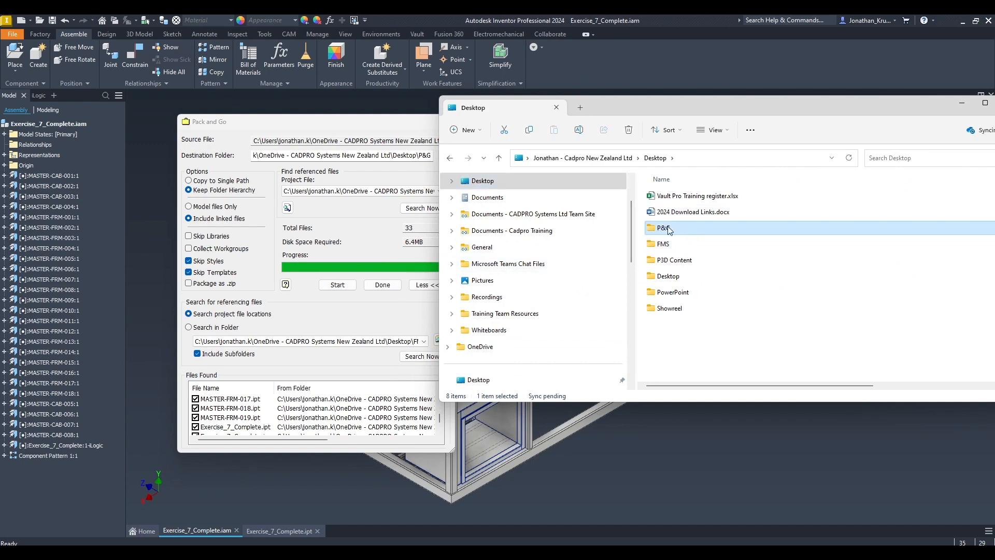
double_click(663, 227)
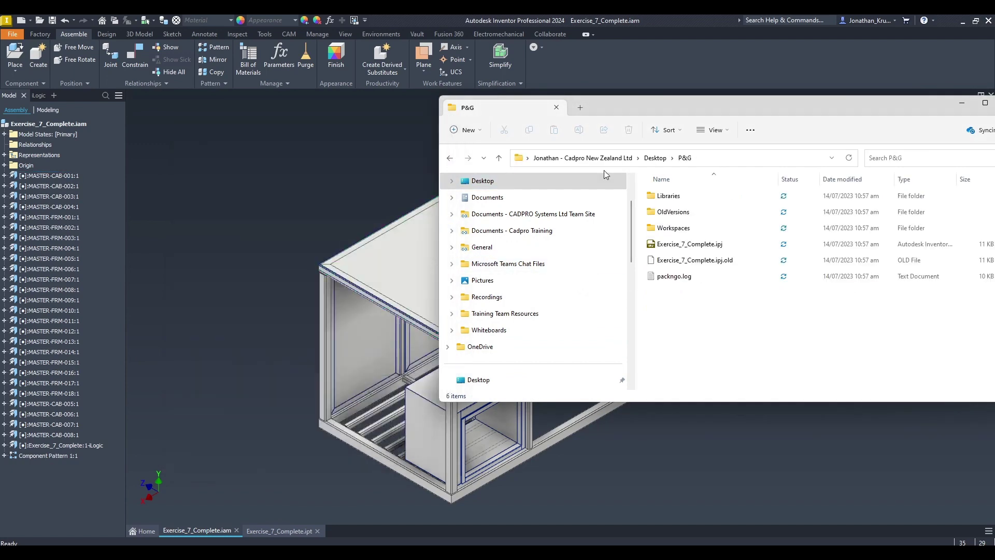
left_click(689, 243)
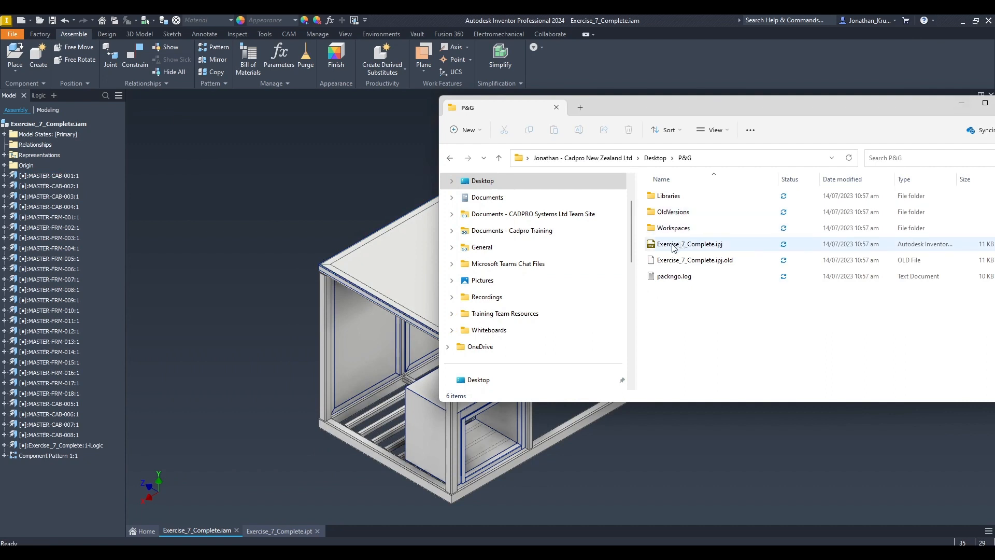
left_click(690, 244)
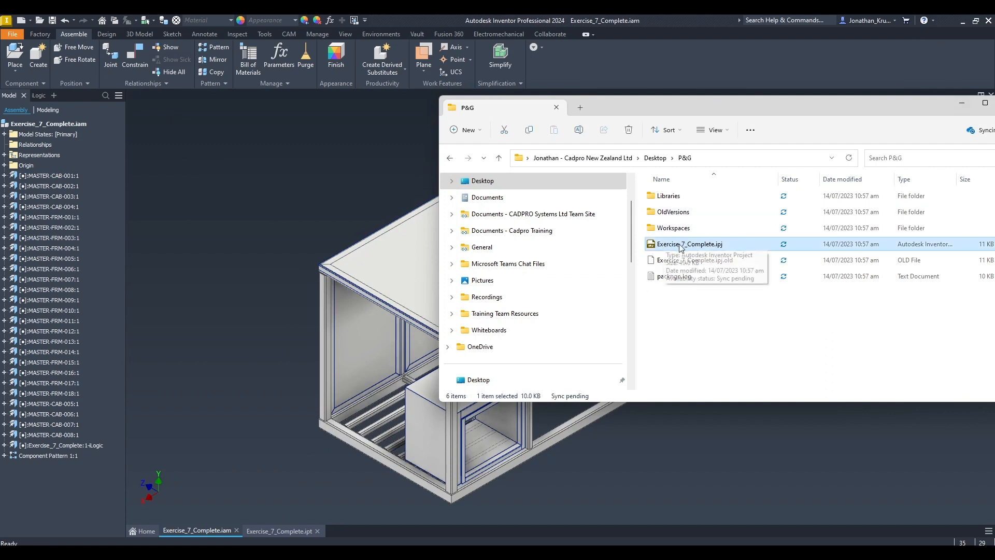
mouse_move(168, 129)
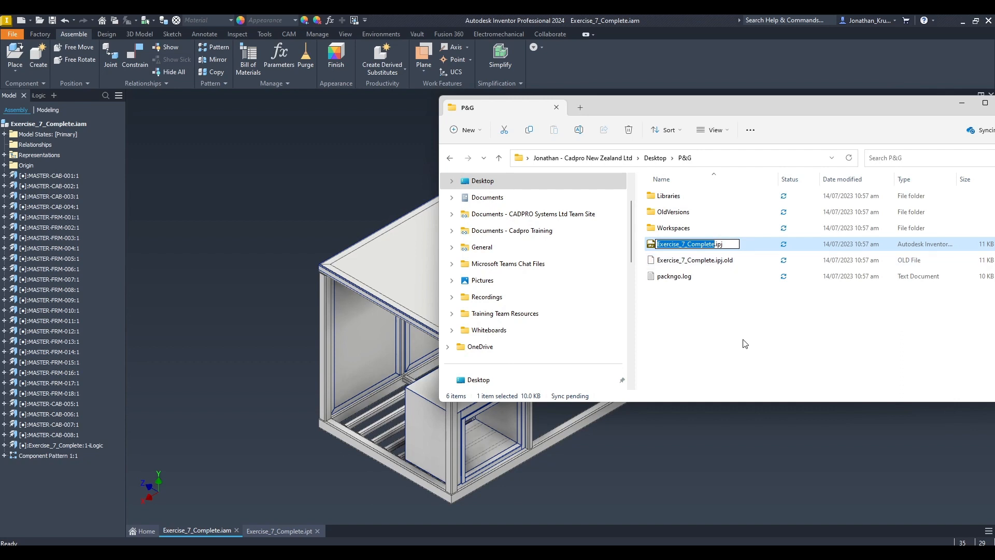
mouse_move(747, 348)
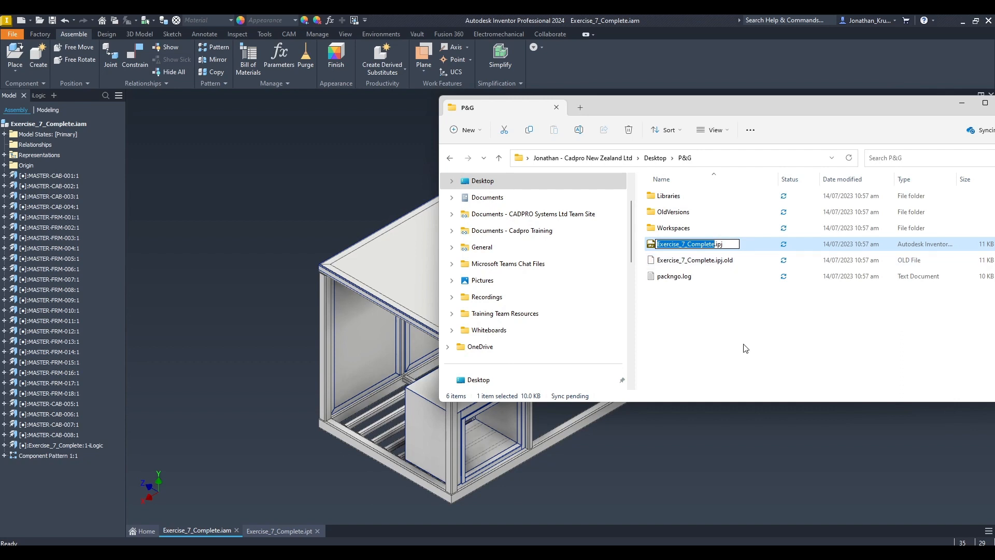
type("P and Go Test 1.ipj")
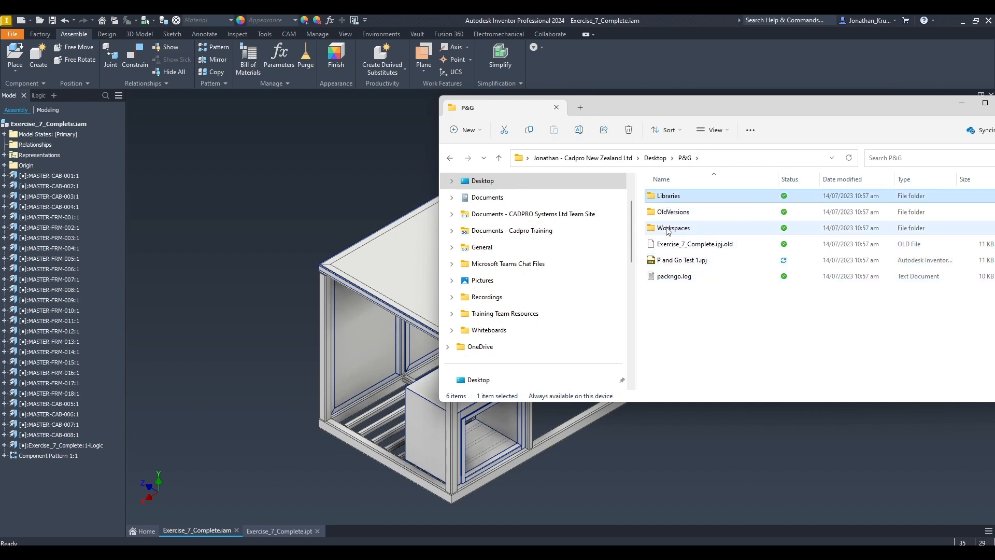
Inspect Libraries\Content Center Files, then launch P and Go Test 1.ipj in a new Inventor session.
double_click(667, 194)
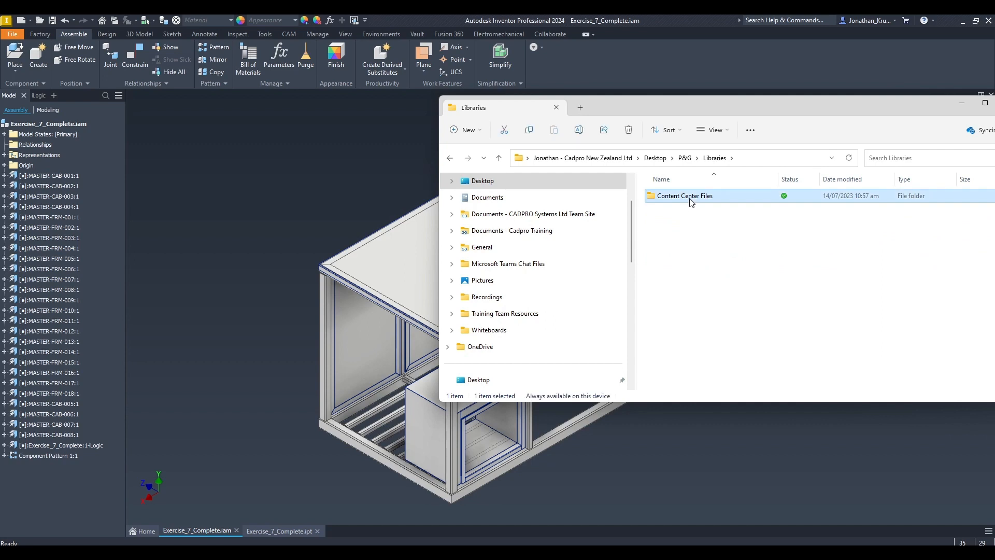
double_click(684, 195)
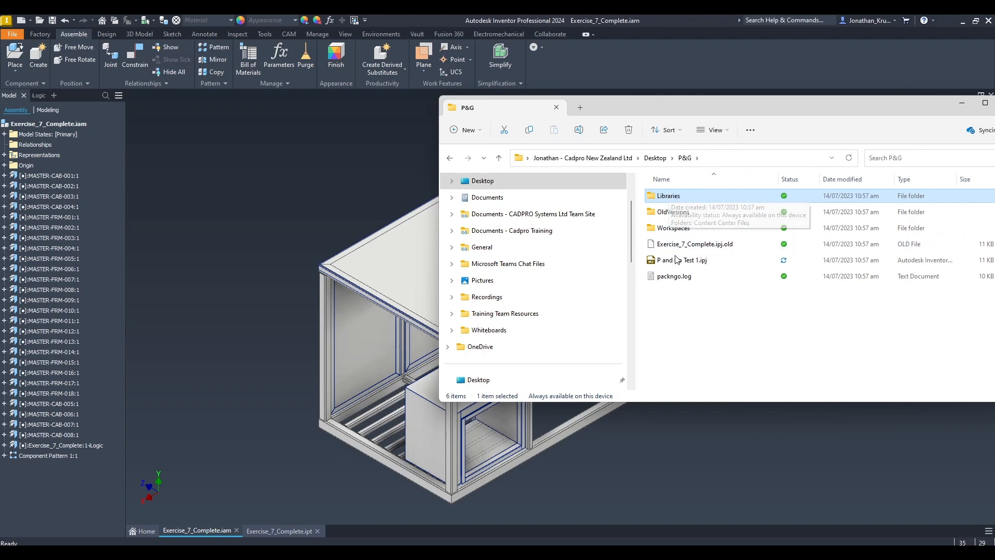
left_click(680, 260)
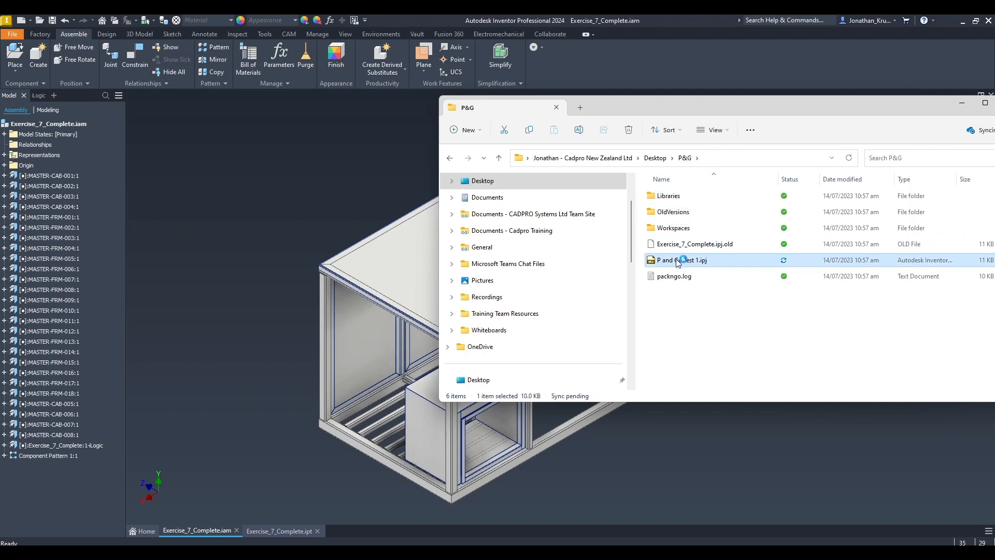
double_click(679, 259)
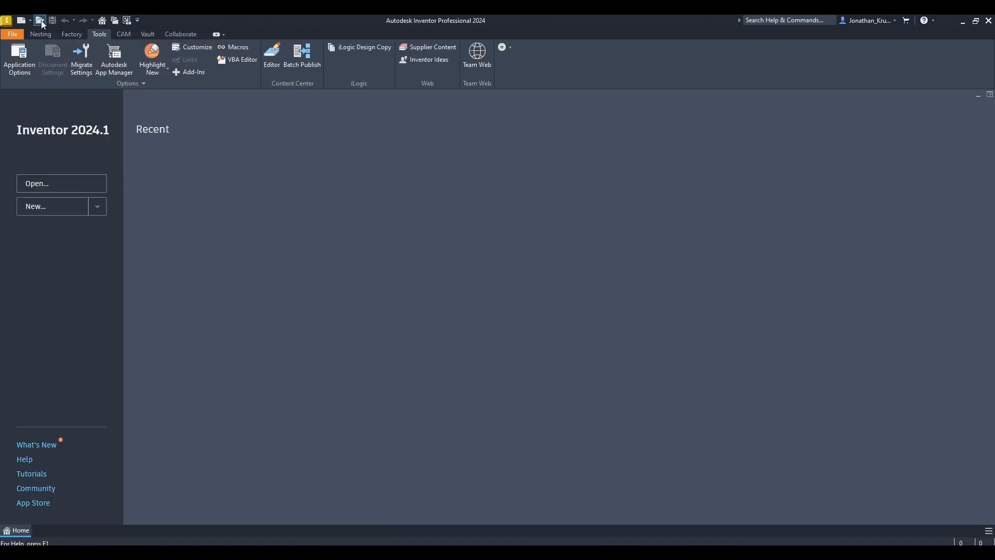
In the Open dialog, choose Exercise_7_Complete.iam from the packed Assembly folder.
left_click(39, 20)
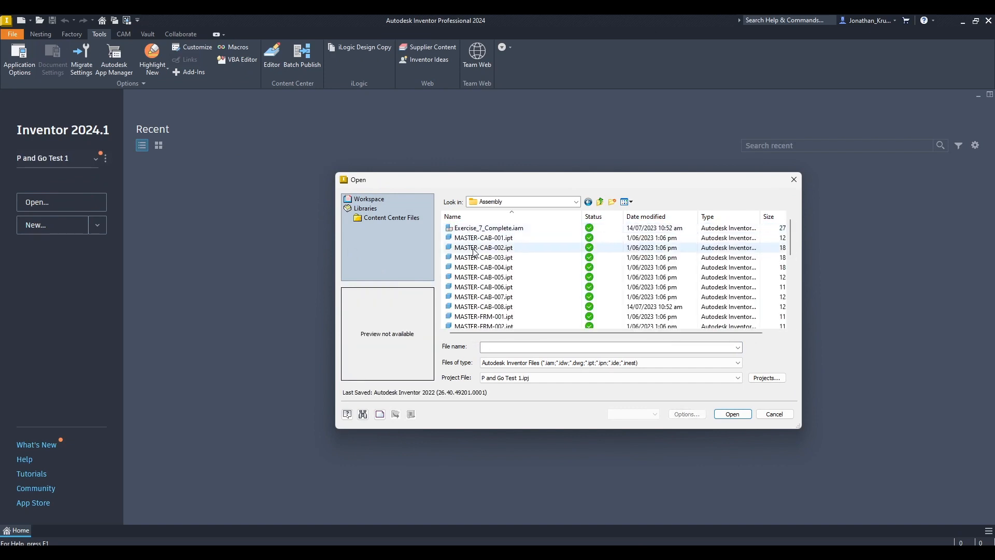
left_click(488, 227)
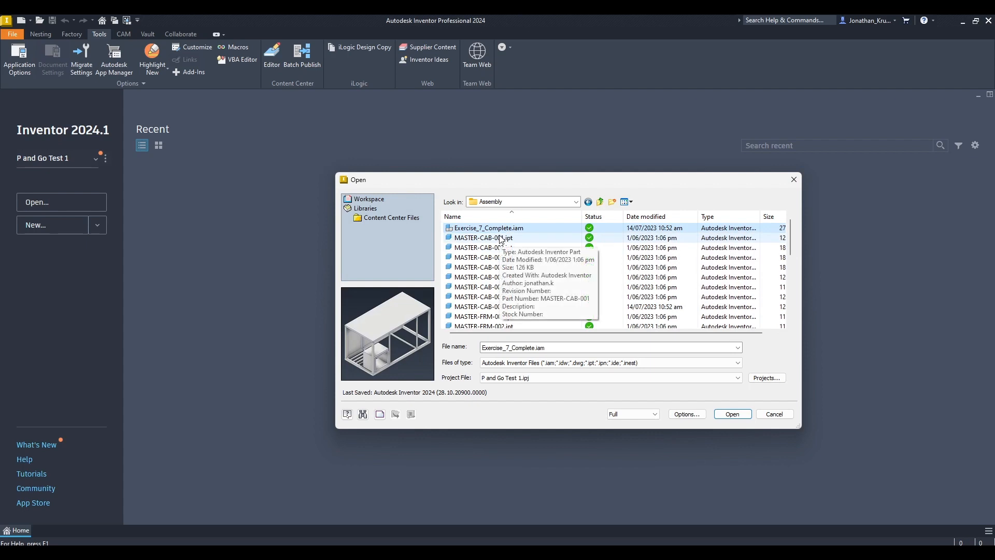
mouse_move(423, 236)
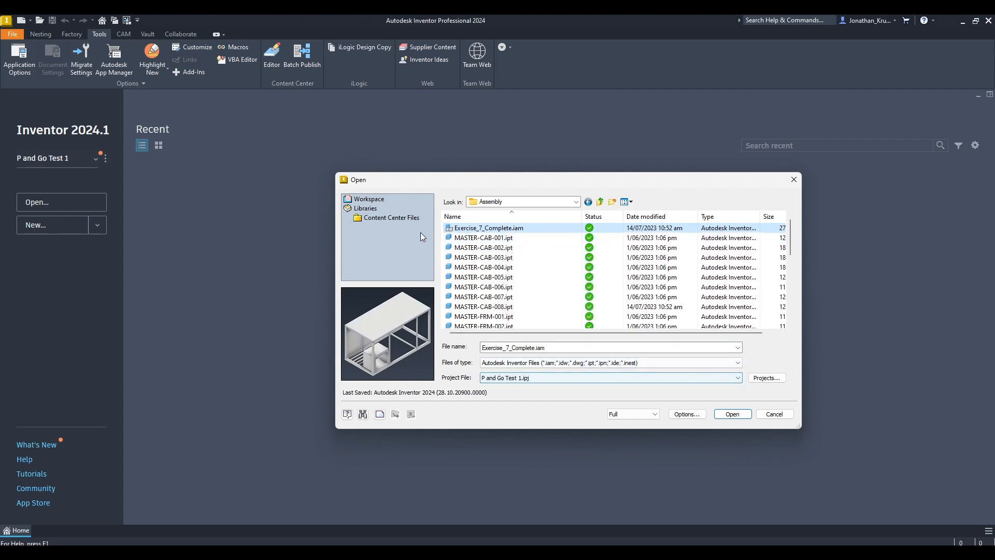